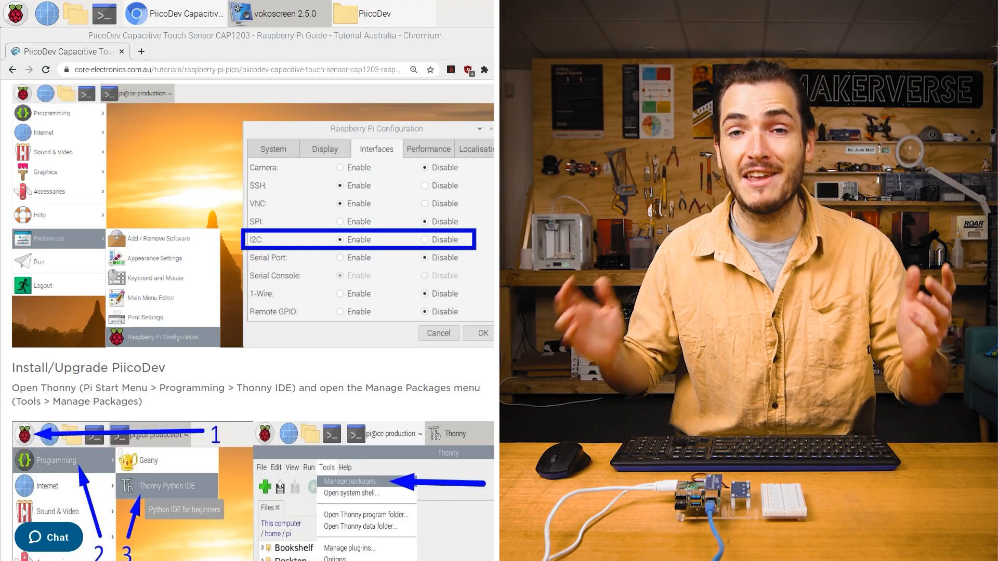
# Save the tutorial's main.py example script link to the home folder as touch.py
pyautogui.scroll(-3)
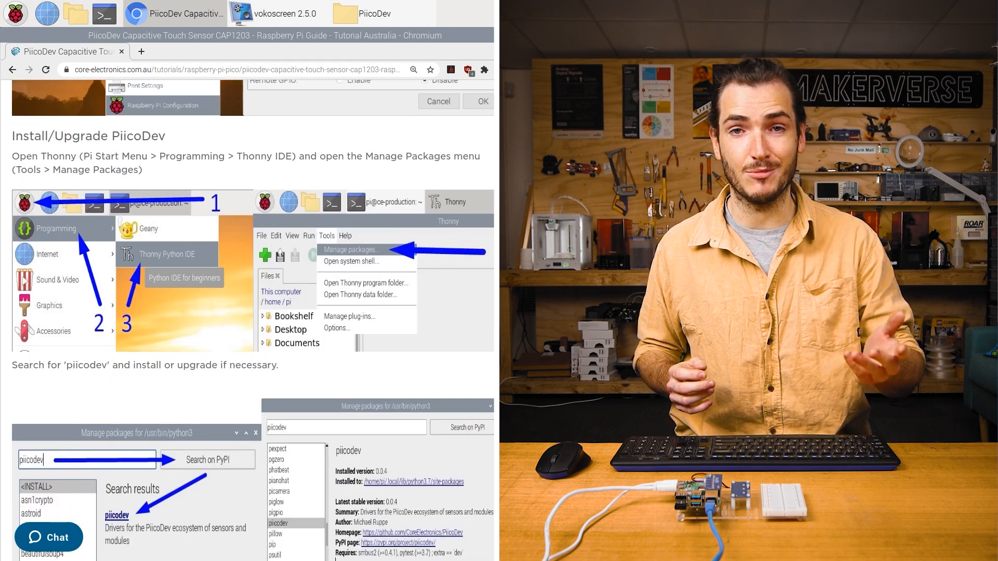
pyautogui.scroll(-3)
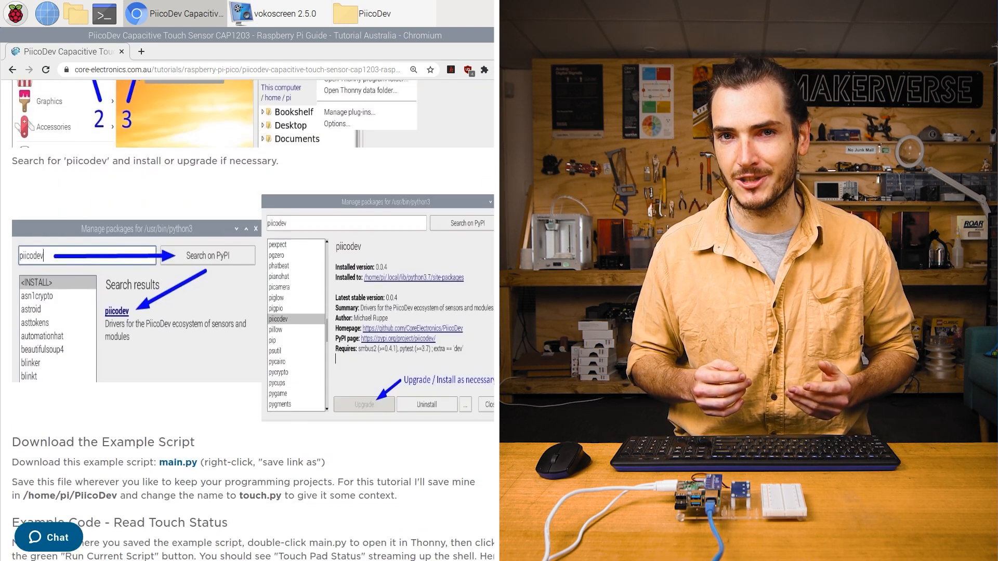
pyautogui.scroll(-3)
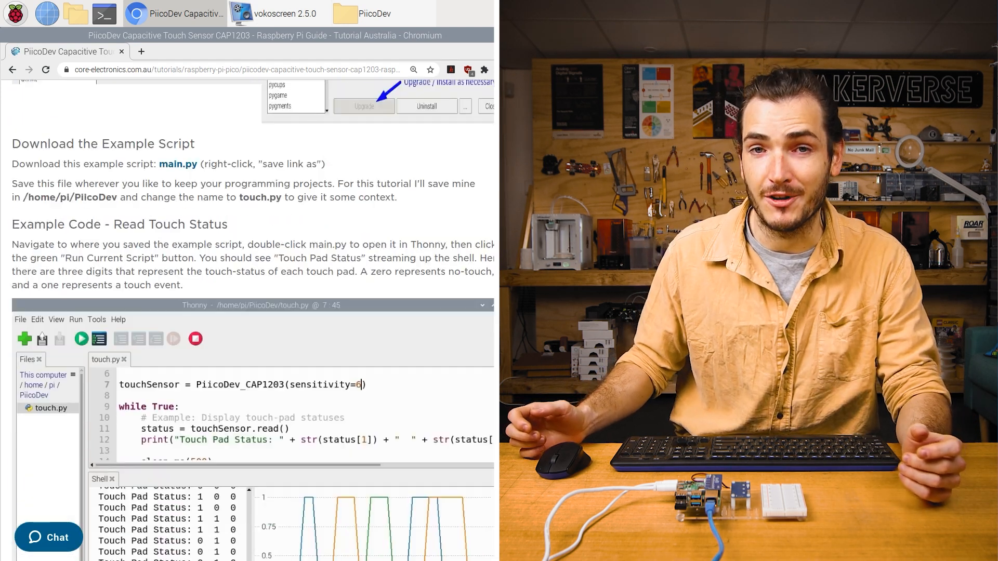
pyautogui.scroll(3)
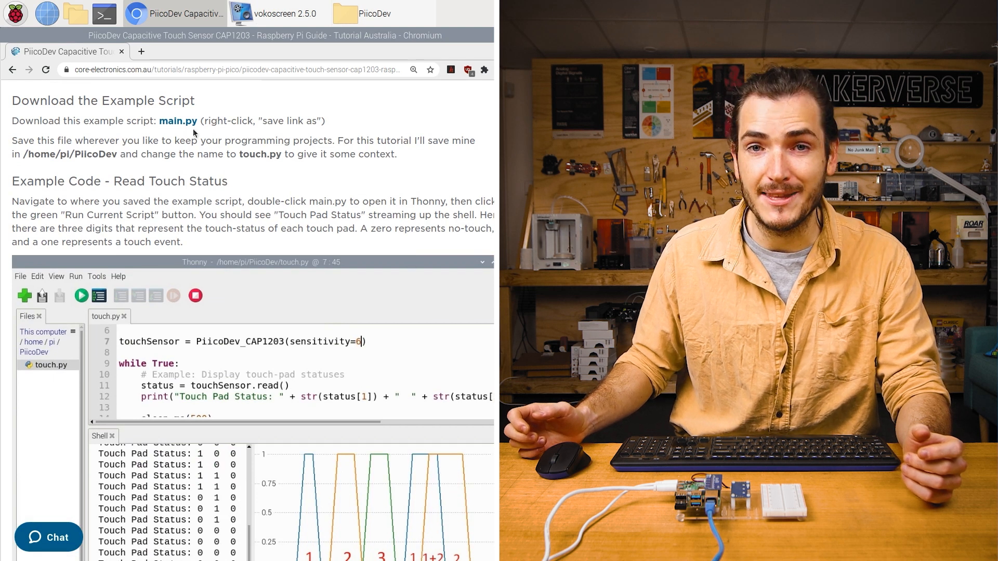
pyautogui.rightClick(179, 121)
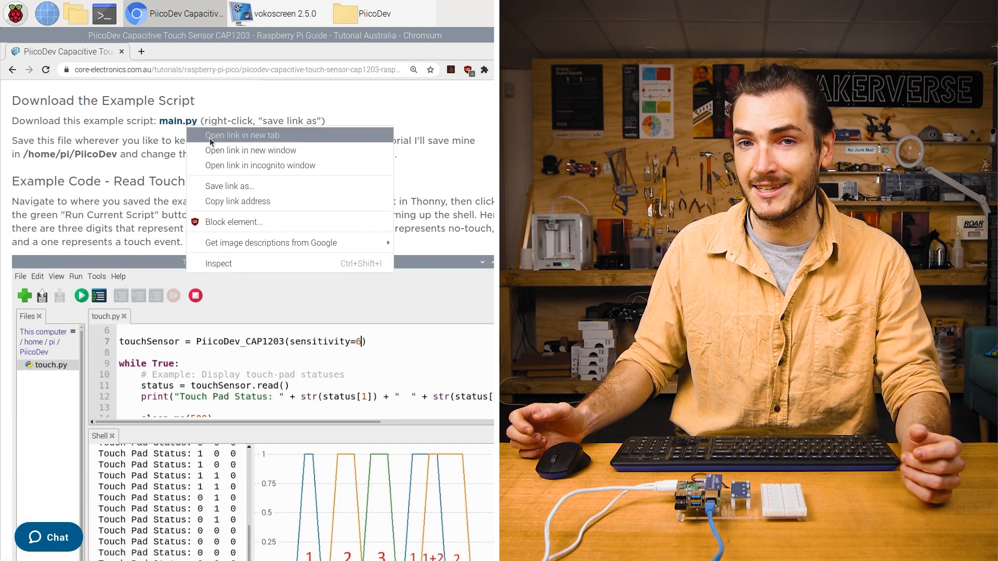
pyautogui.click(229, 186)
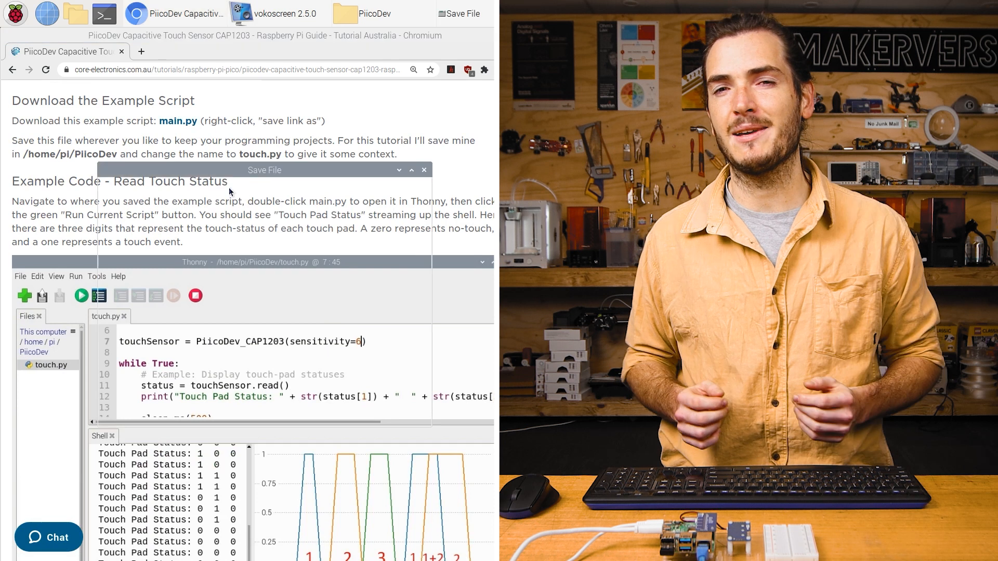
pyautogui.click(399, 170)
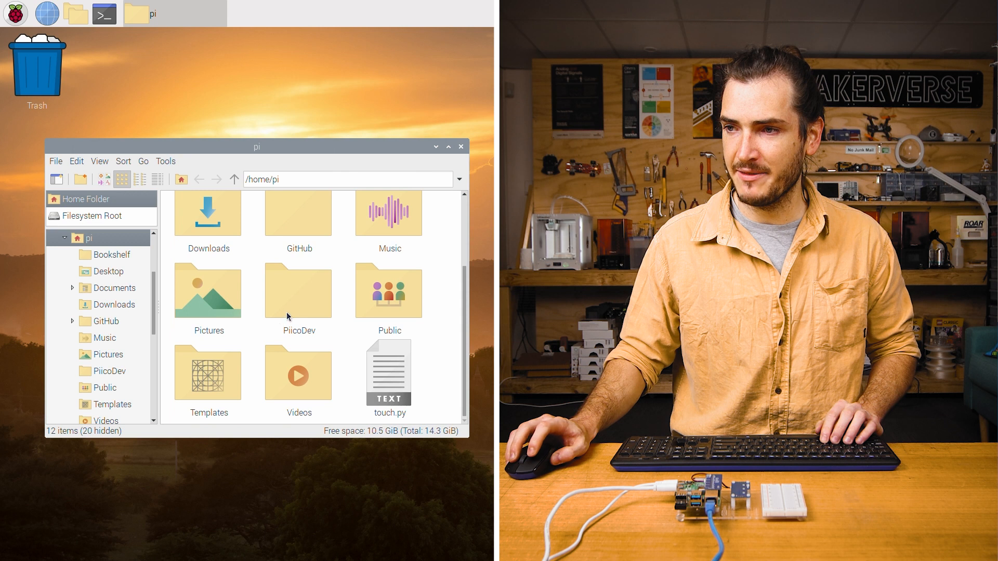
# Open the PiicoDev folder and open touch.py in Thonny's editor
pyautogui.doubleClick(297, 292)
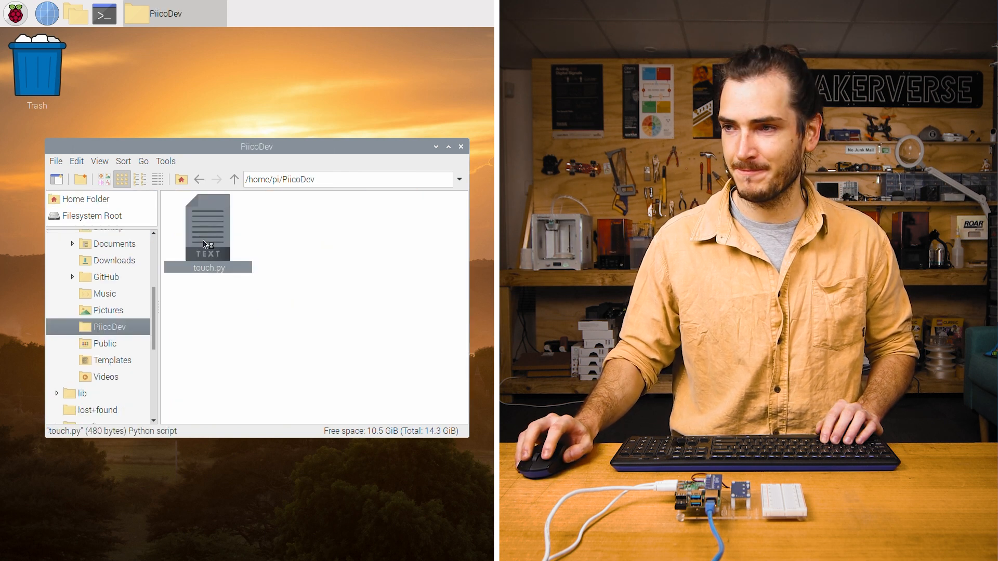
pyautogui.doubleClick(208, 229)
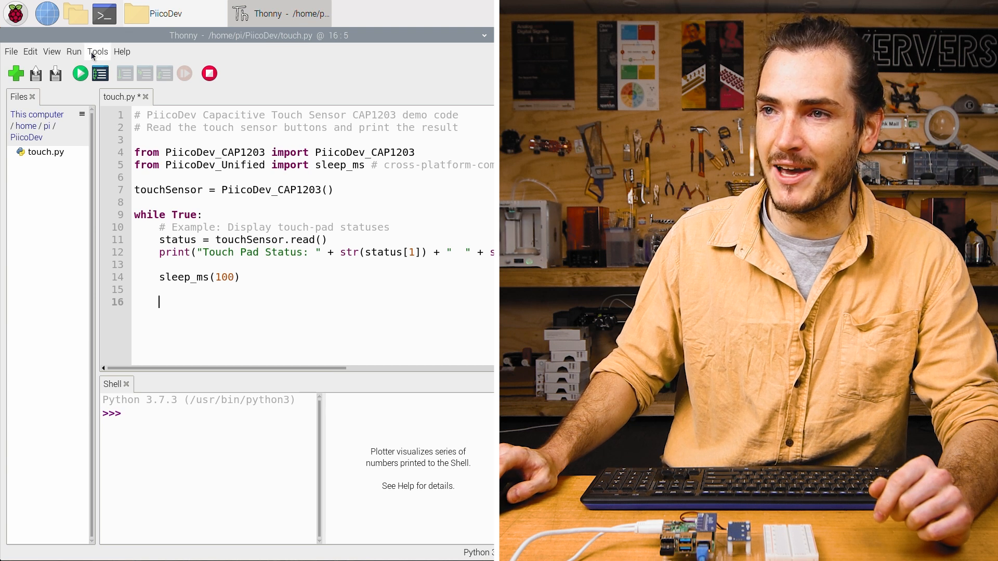
# Search PyPI for the 'piicodev' package in Thonny's package manager
pyautogui.click(97, 51)
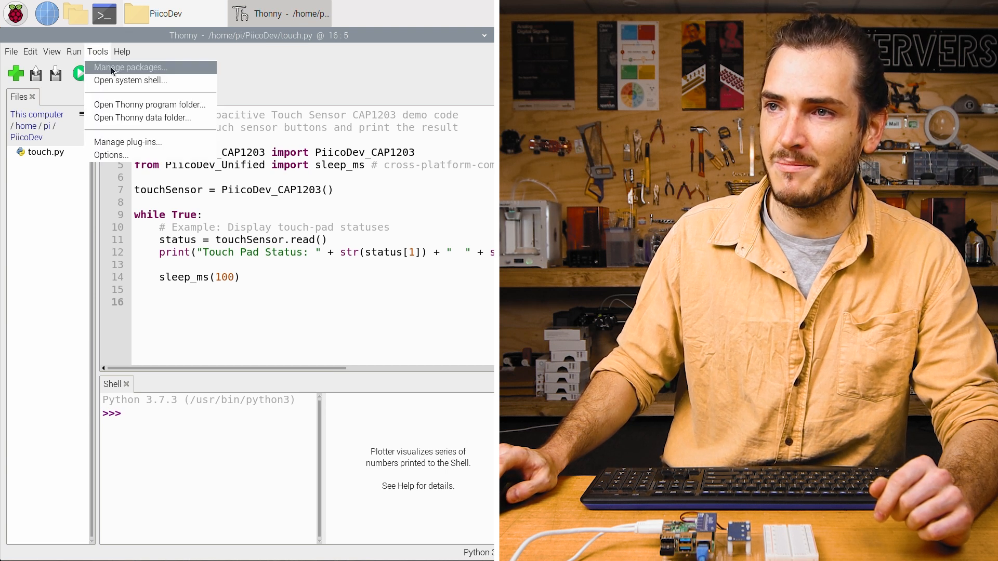
pyautogui.click(130, 67)
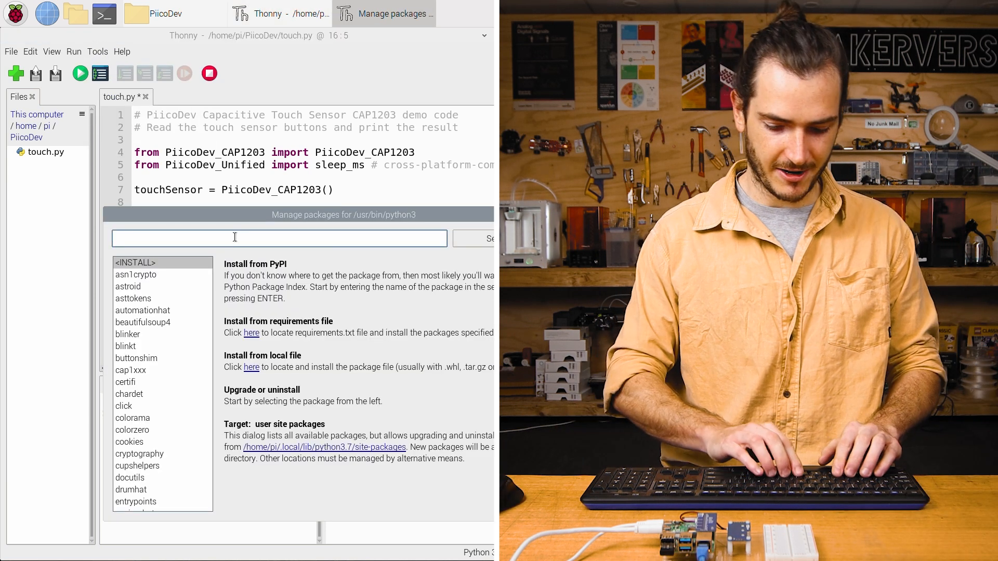
pyautogui.write('piicodev')
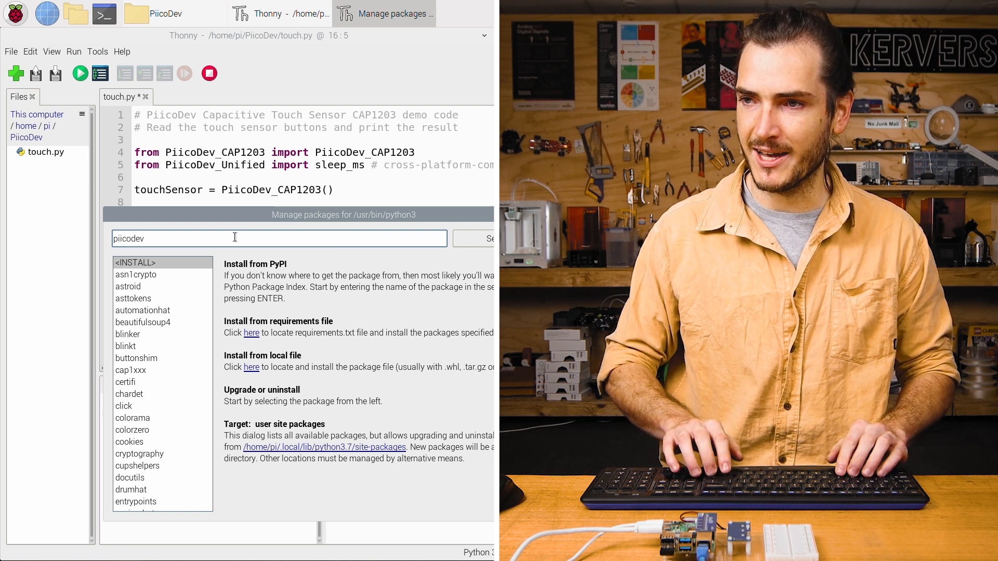
pyautogui.click(484, 239)
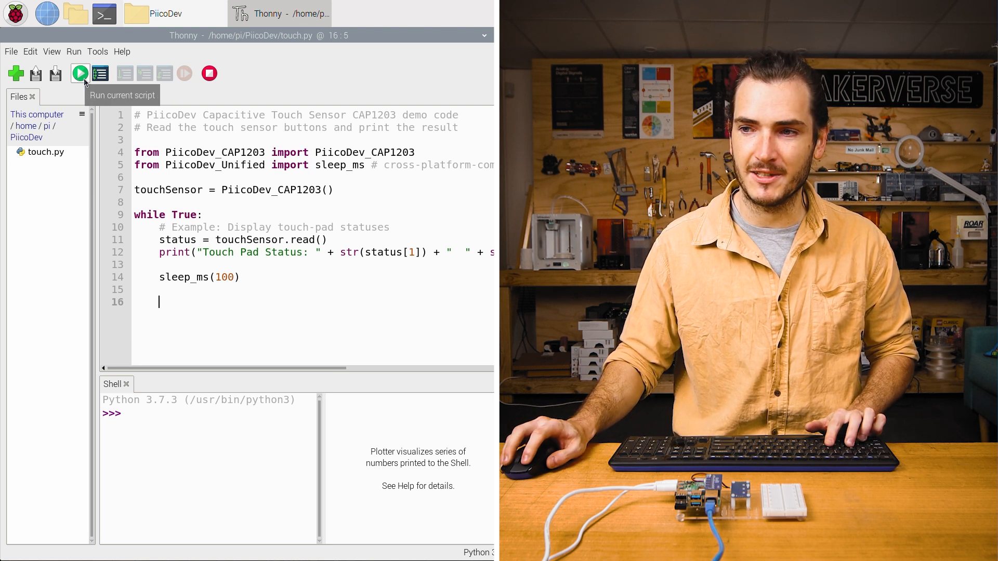
# Run touch.py so 'Touch Pad Status: 0 0 0' readings print and plot
pyautogui.click(79, 74)
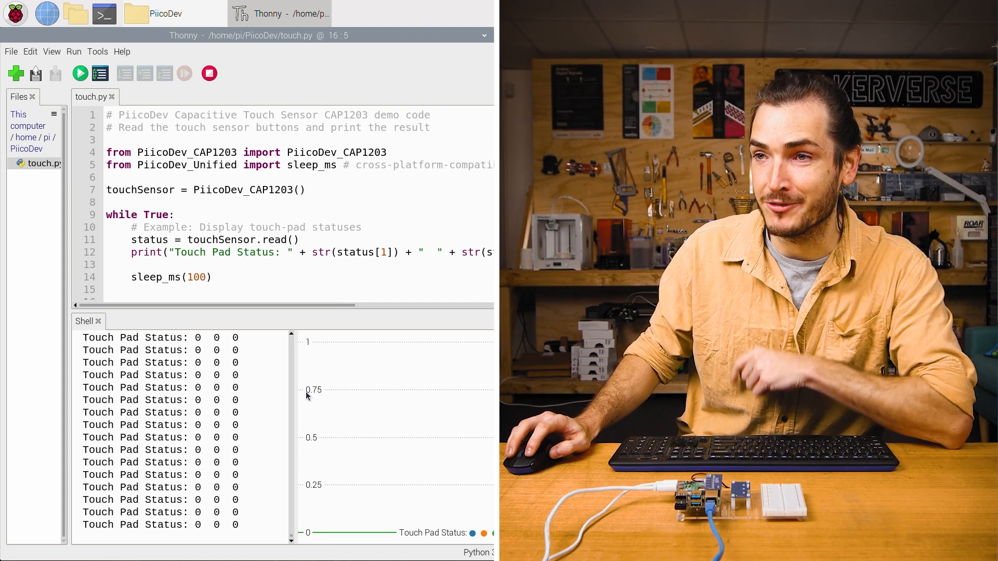
pyautogui.click(51, 51)
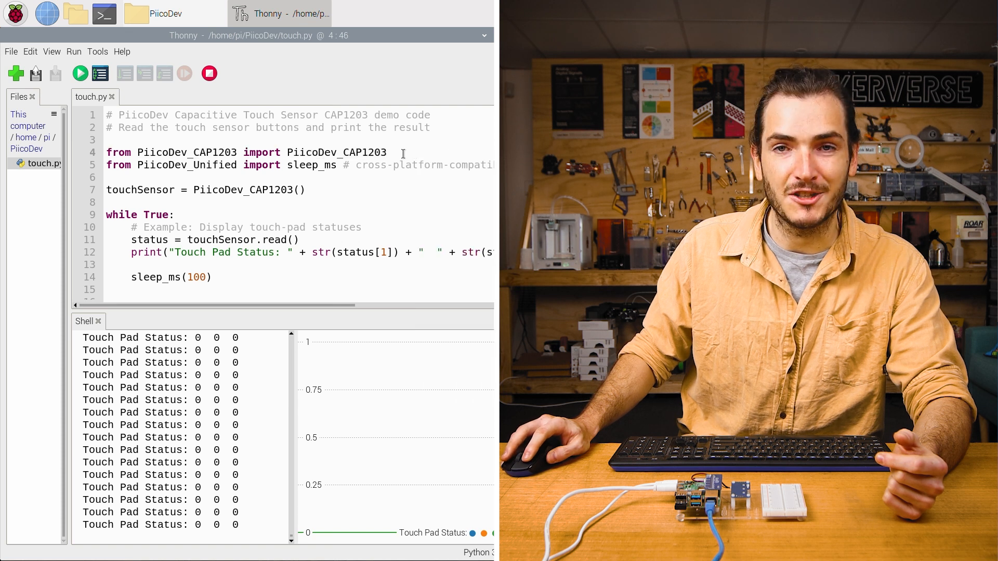
pyautogui.doubleClick(312, 165)
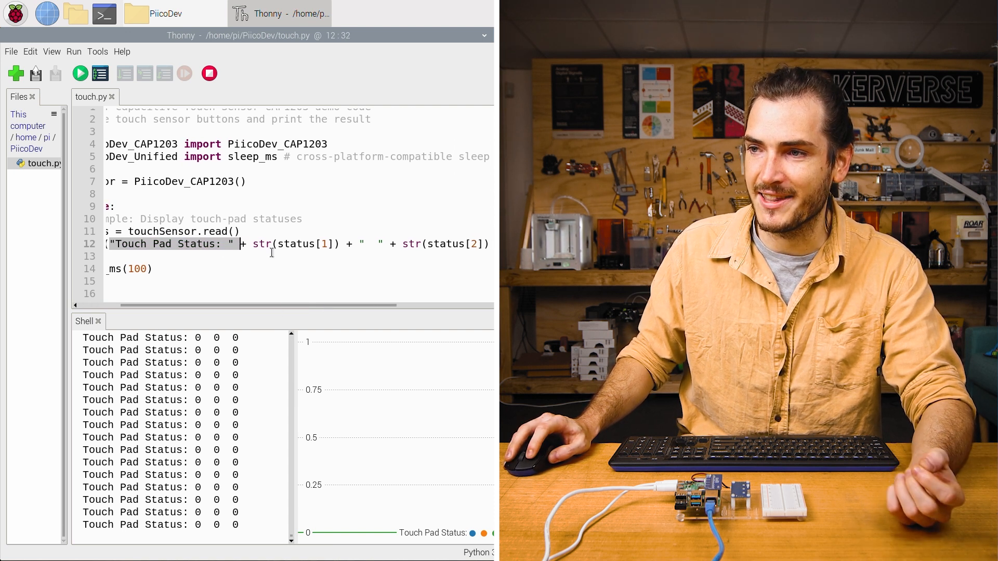
pyautogui.doubleClick(305, 244)
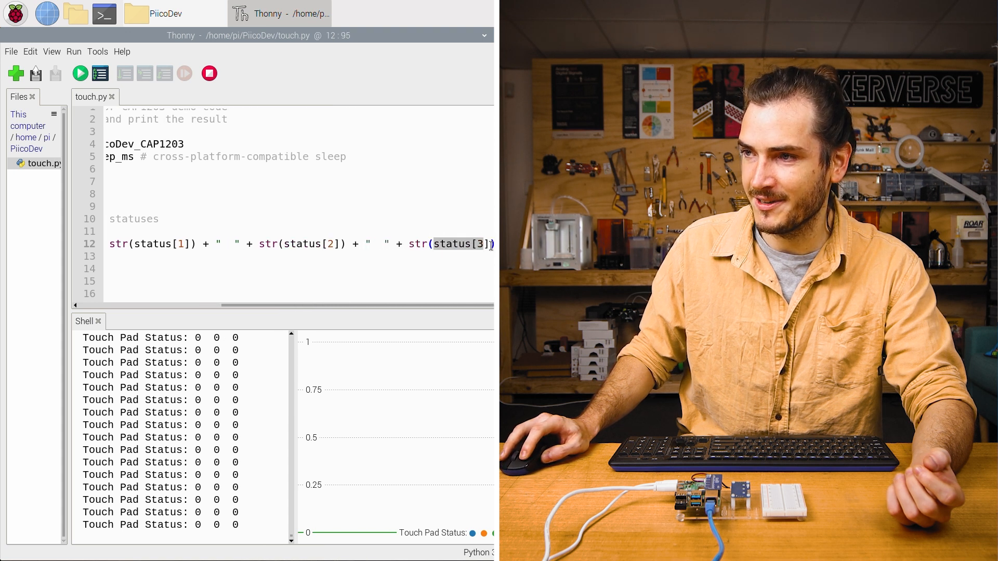
pyautogui.click(408, 243)
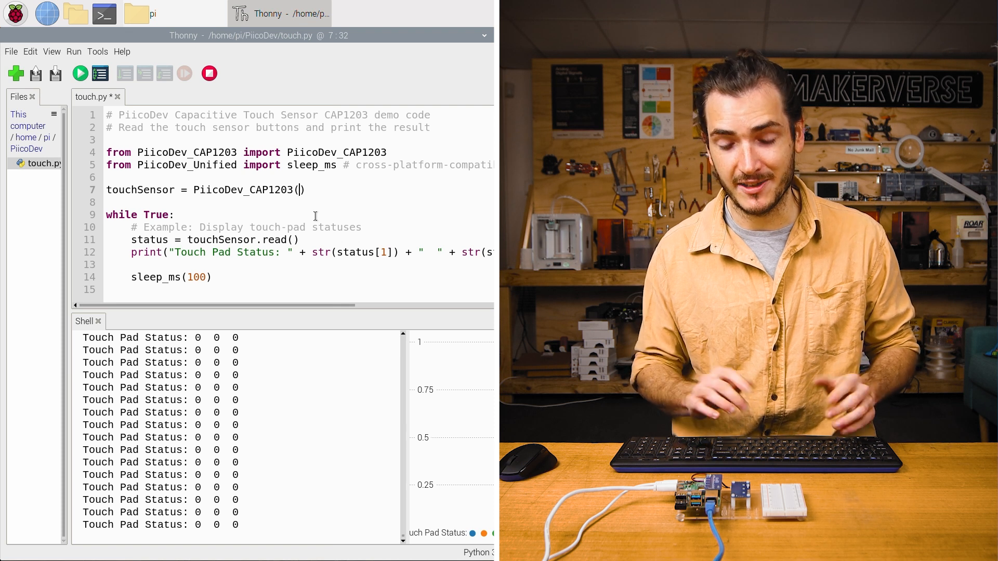
# Set touchmode="single" in touch.py's sensor constructor
pyautogui.write('touchmo')
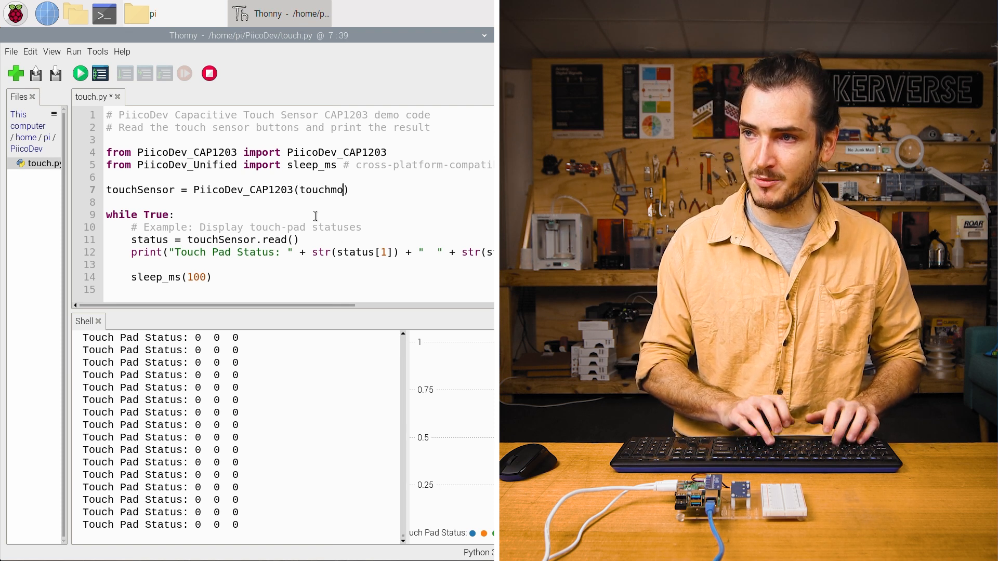
pyautogui.write('de=')
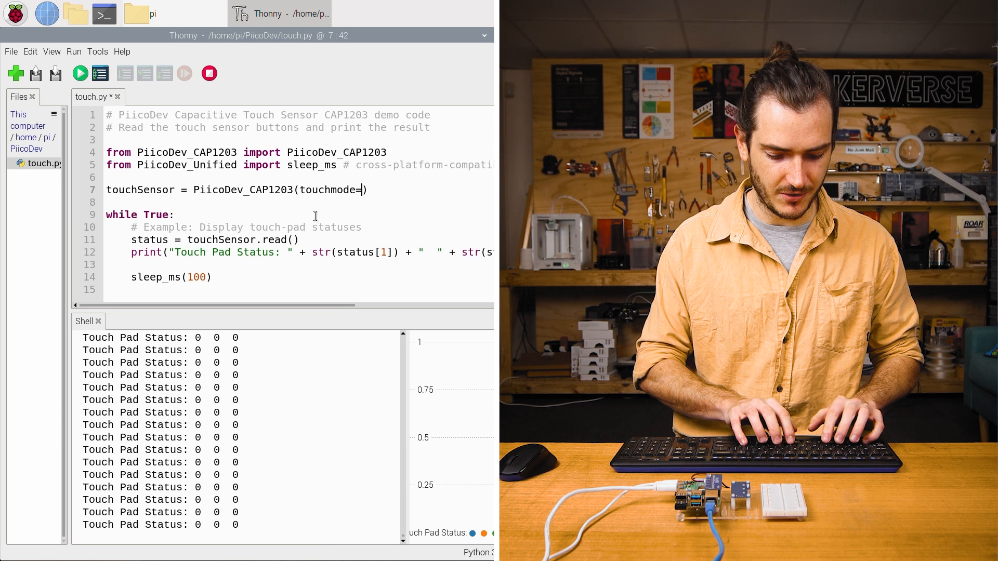
pyautogui.write('"single"')
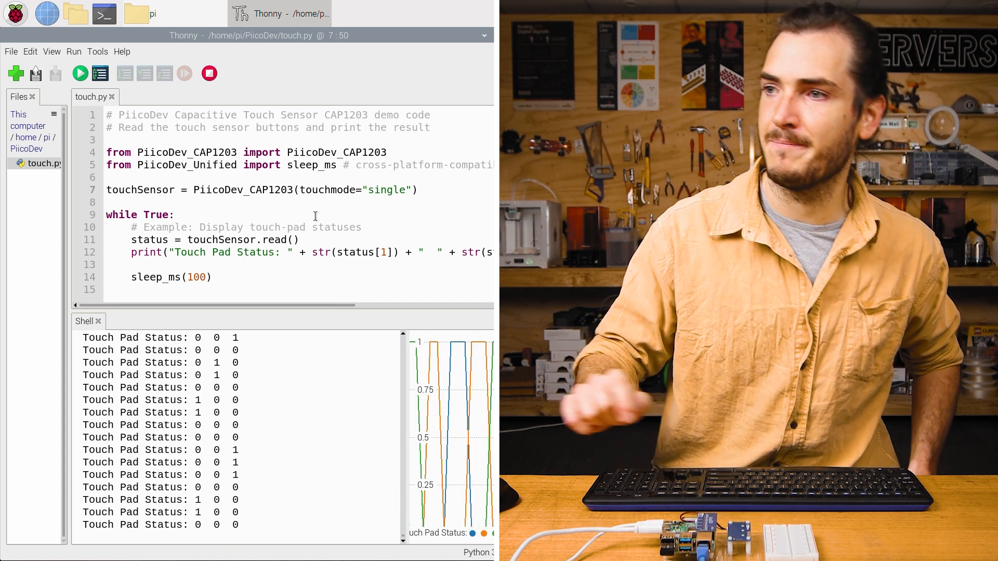
# Add a sensitivity=6 argument to the PiicoDev_CAP1203 constructor and rerun the script
pyautogui.write(',')
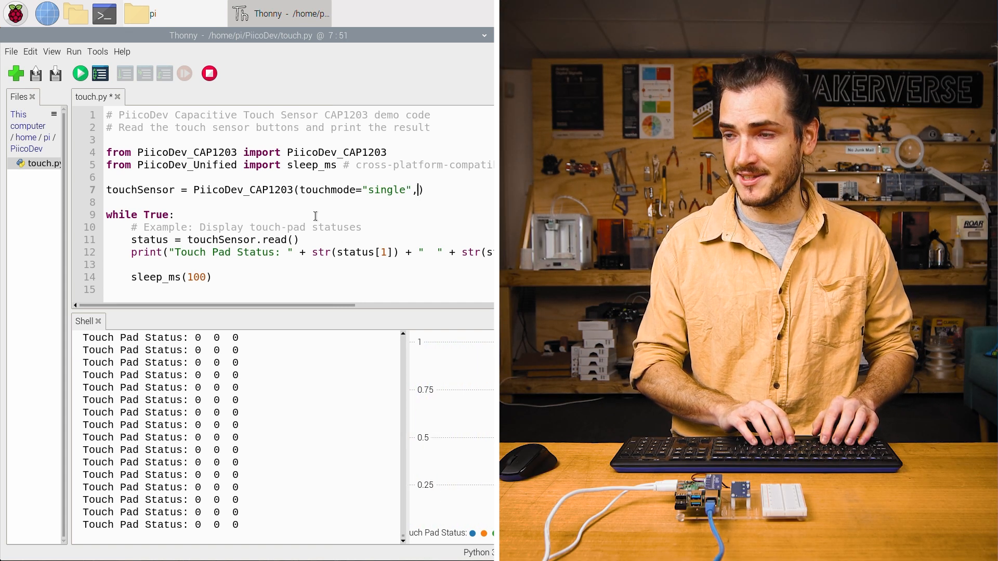
pyautogui.write('sensitivity=')
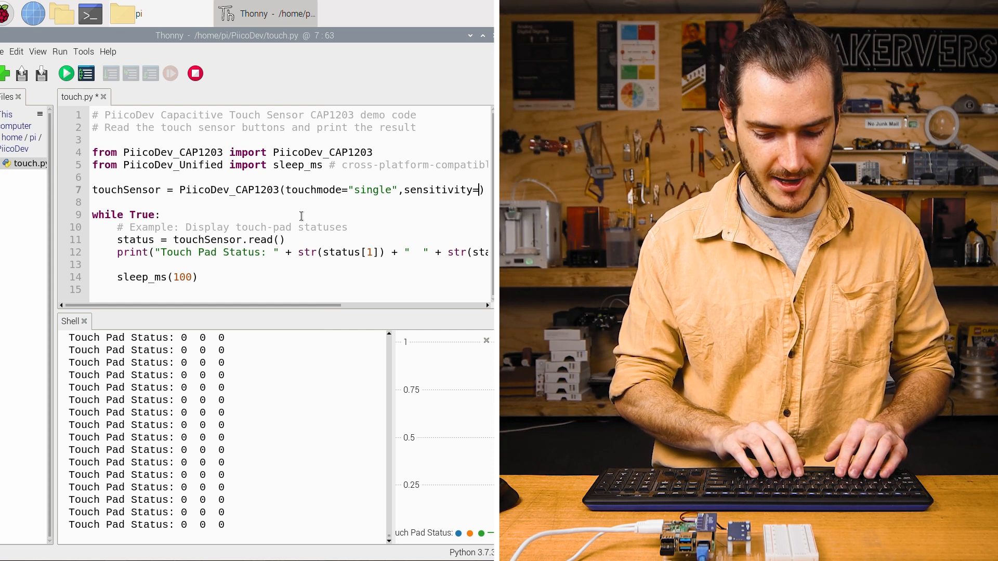
pyautogui.write('6')
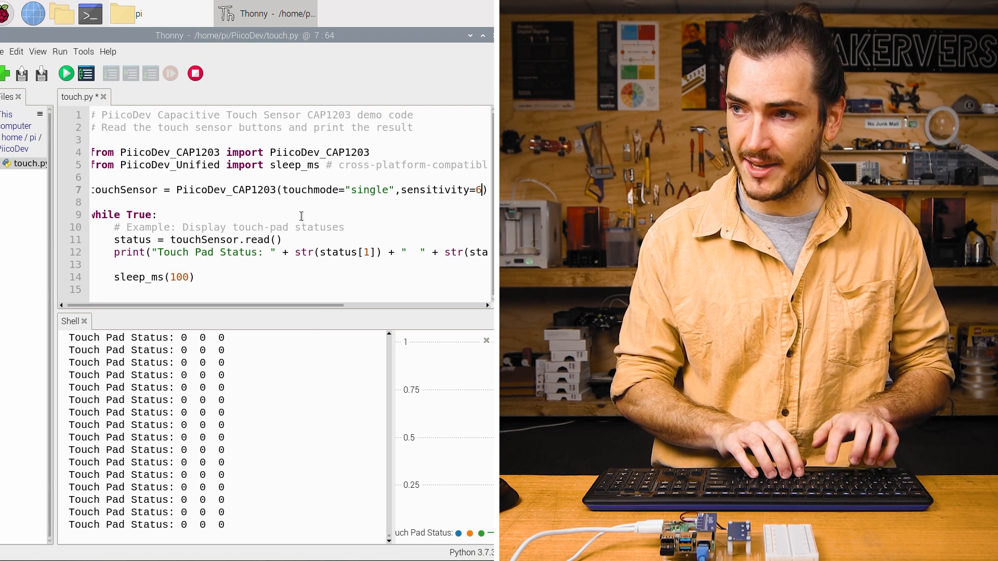
pyautogui.click(66, 73)
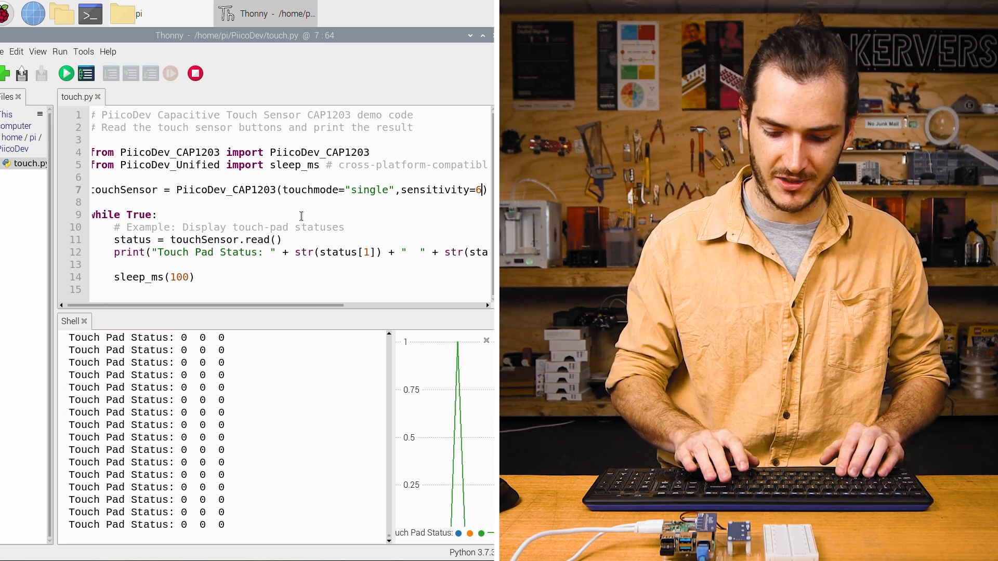
pyautogui.write('1')
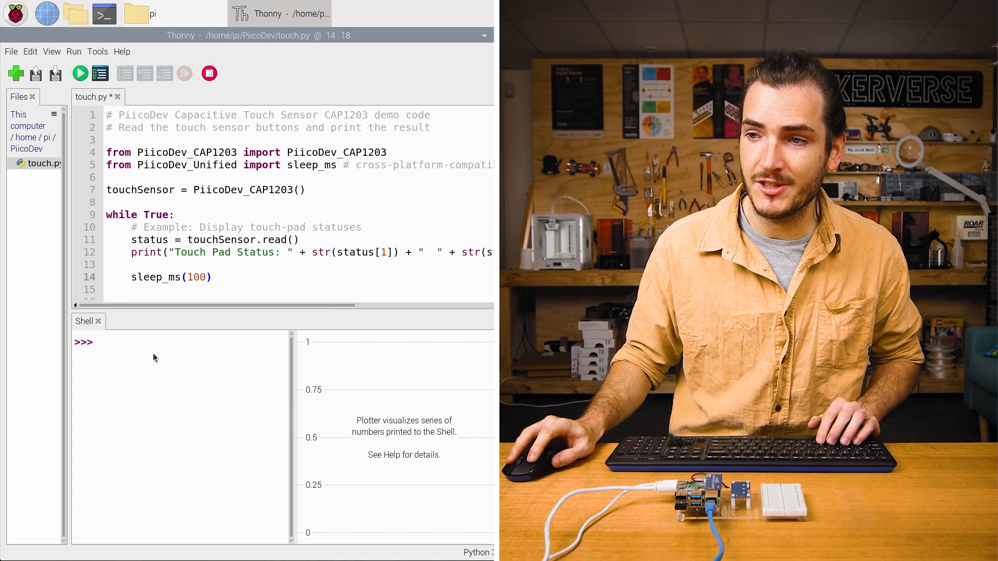
# In the shell, import os and run os.system("ls -l") to list the folder
pyautogui.write('impor')
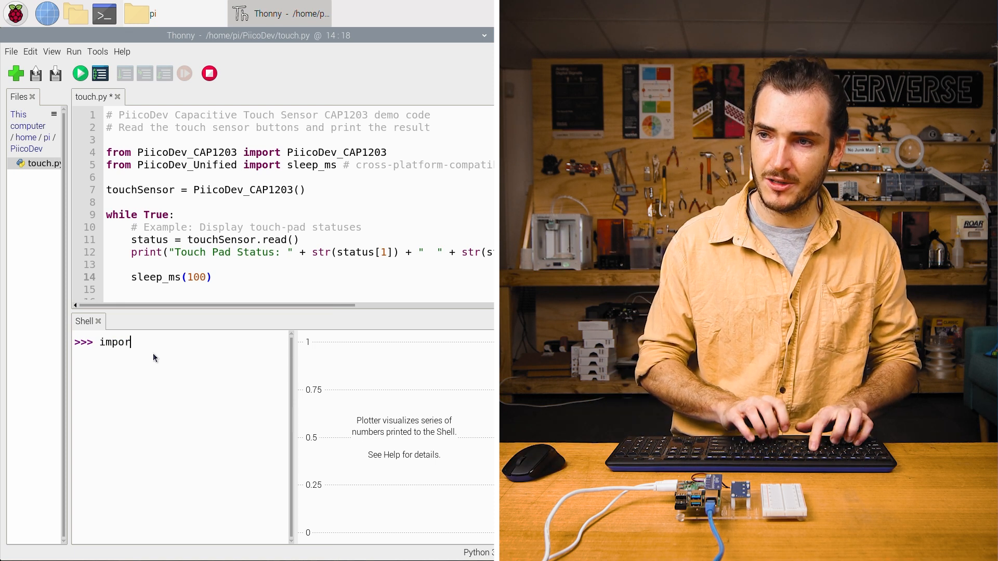
pyautogui.press('Return')
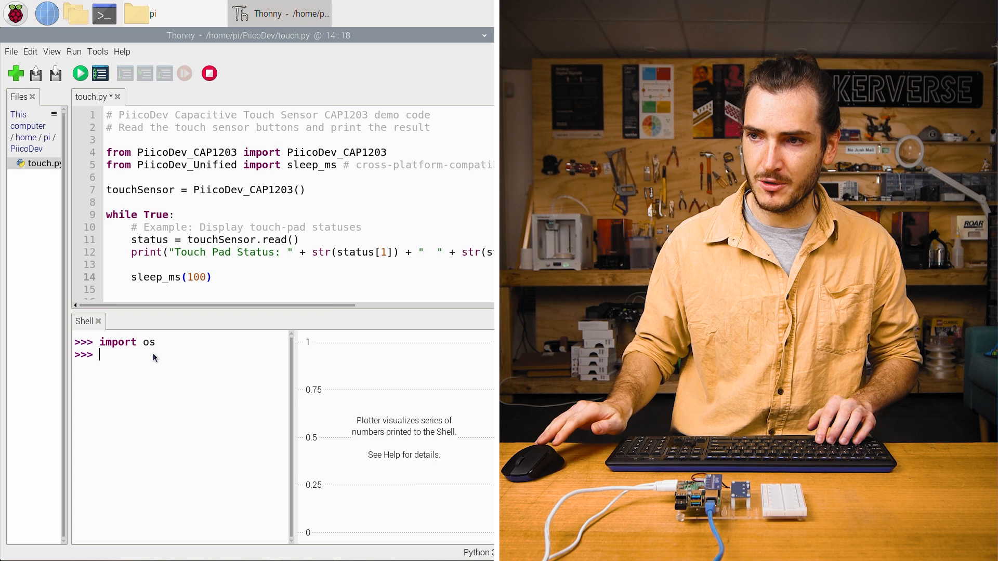
pyautogui.write('os.sys')
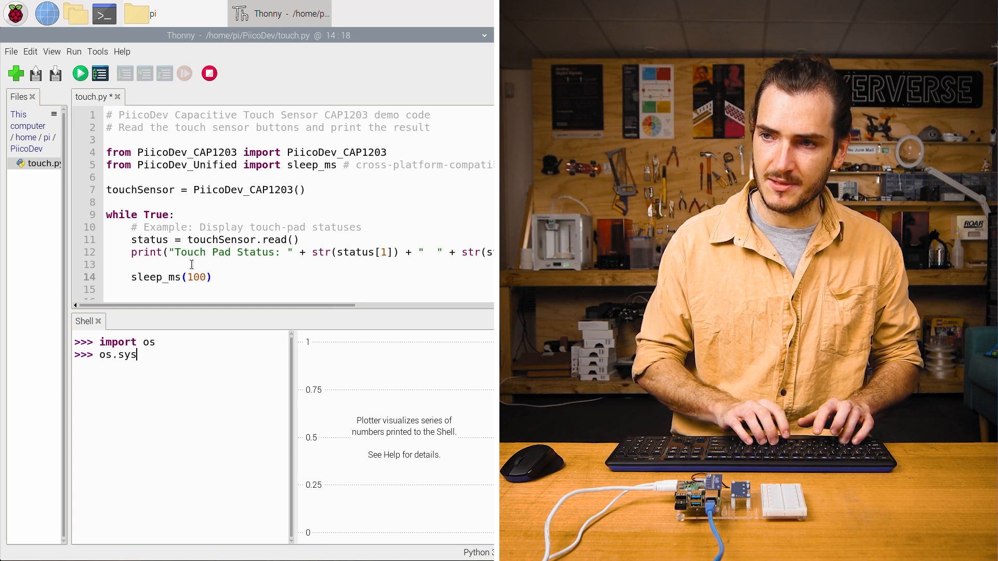
pyautogui.write('tem("')
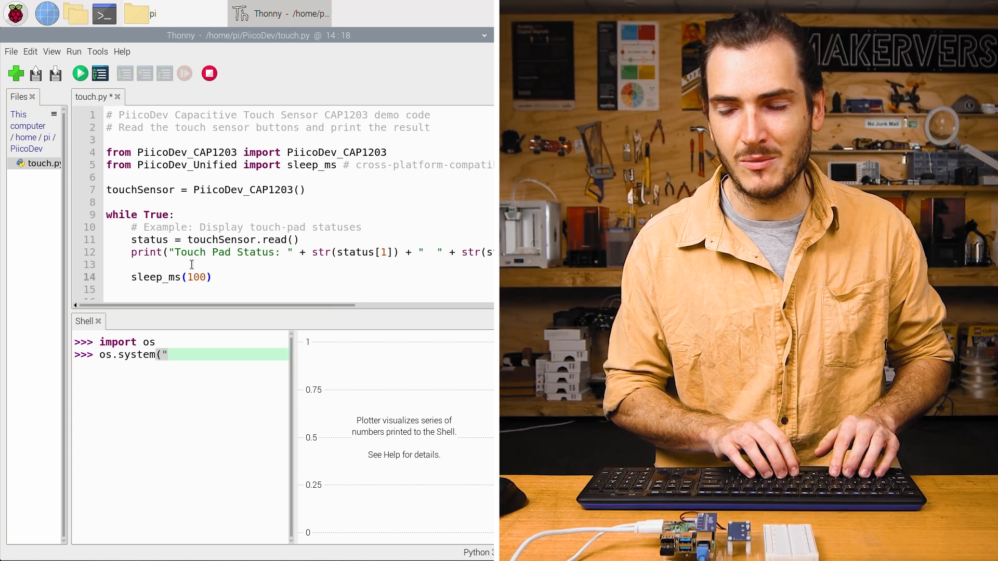
pyautogui.write('ls -')
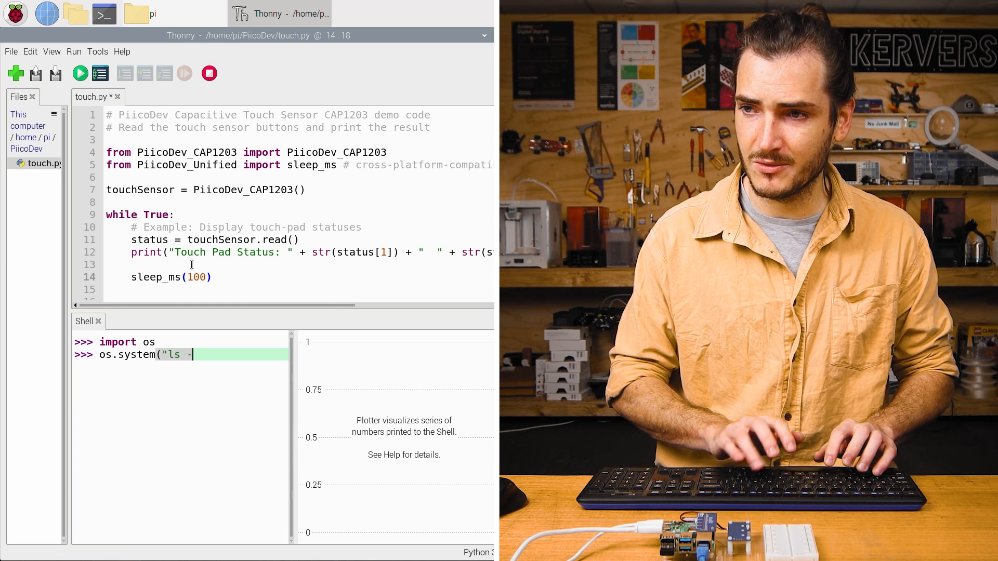
pyautogui.write('l"')
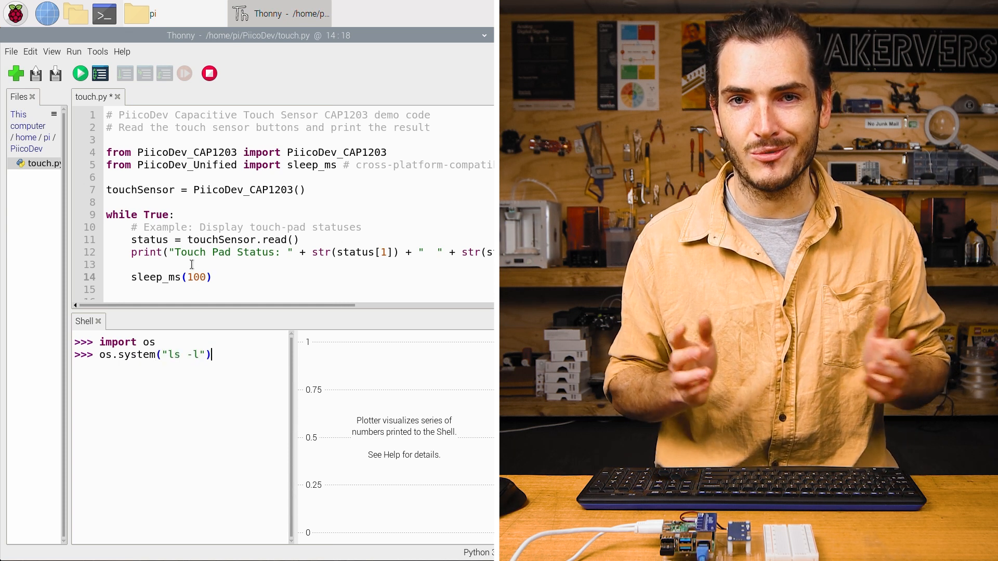
pyautogui.press('Return')
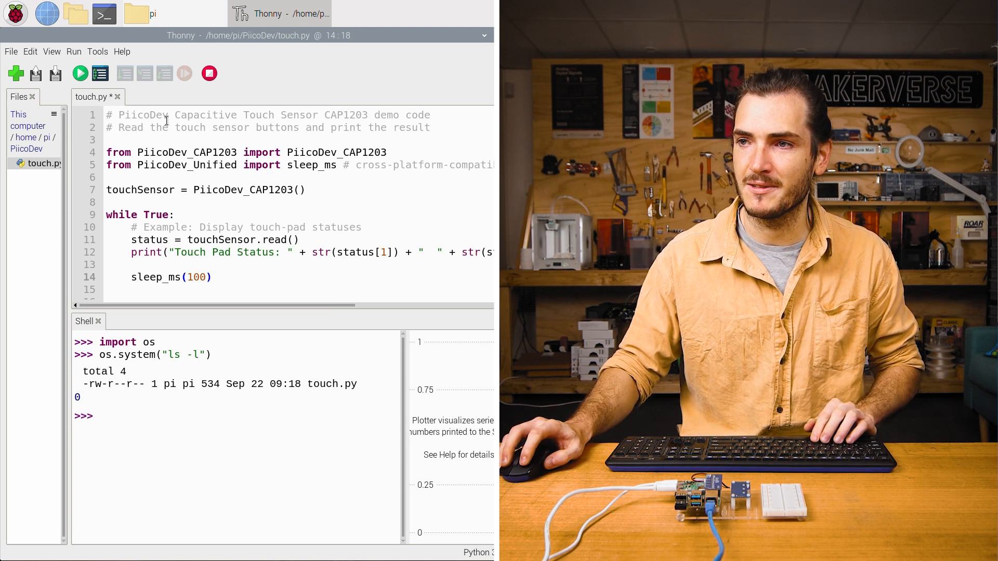
# Add import os and 'if status[1] == 1: os.system("ls -l")' inside the loop
pyautogui.write('import os')
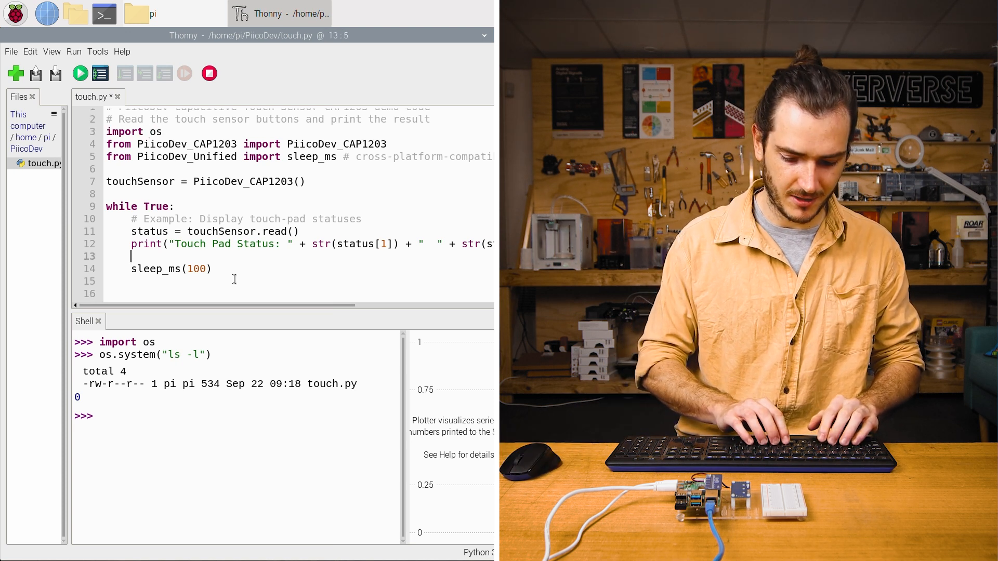
pyautogui.write('if')
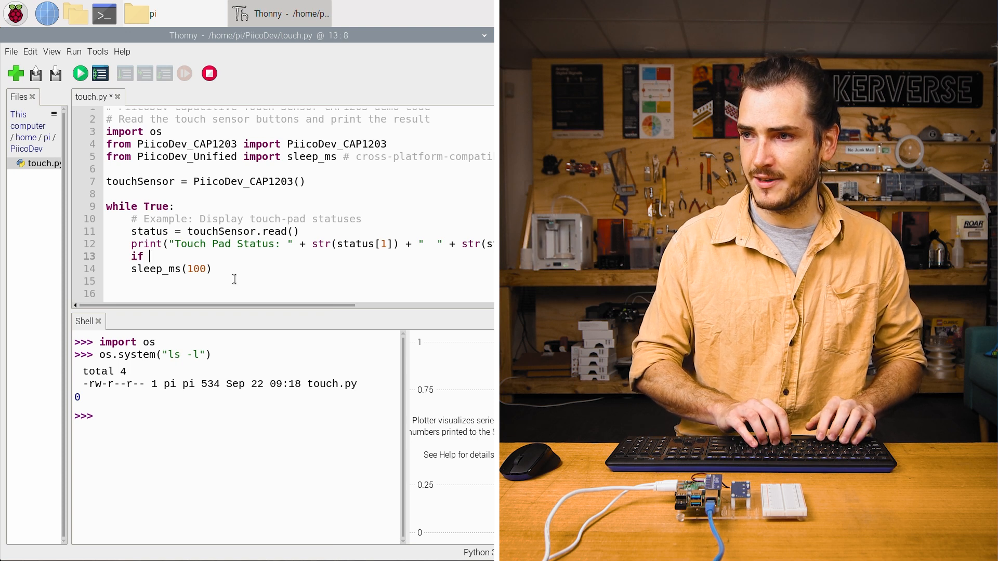
pyautogui.write('status[')
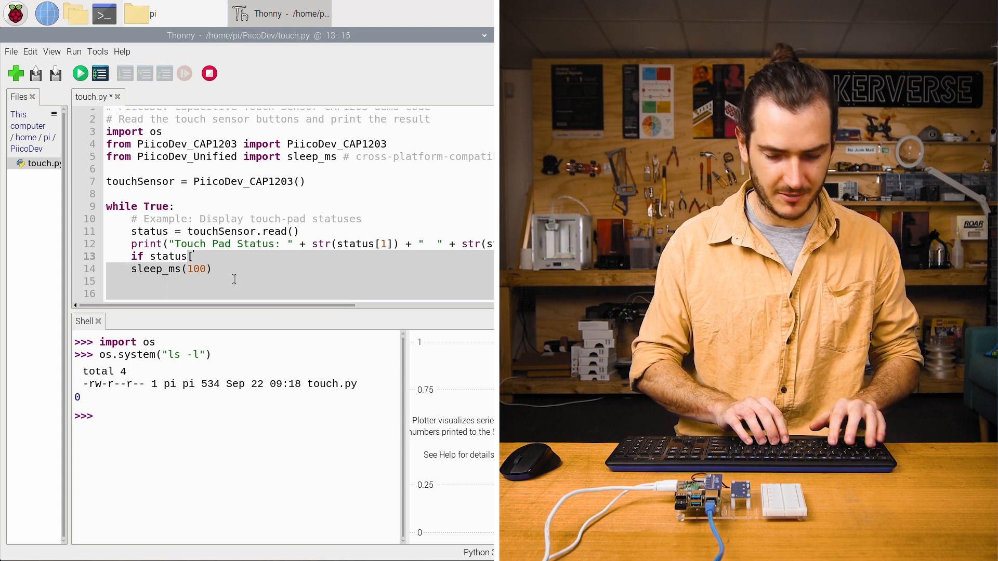
pyautogui.write('1] == 1:')
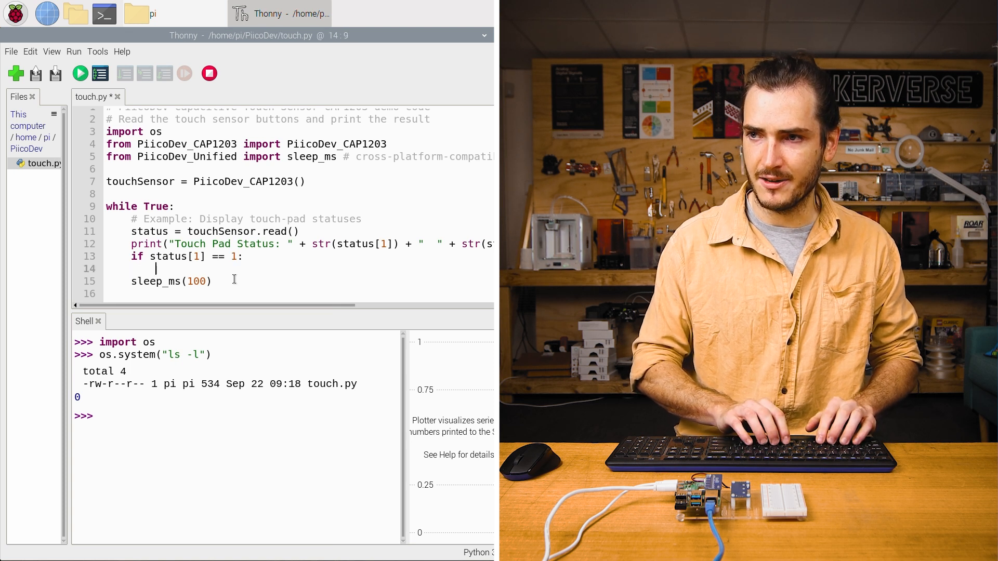
pyautogui.write('os.system(')
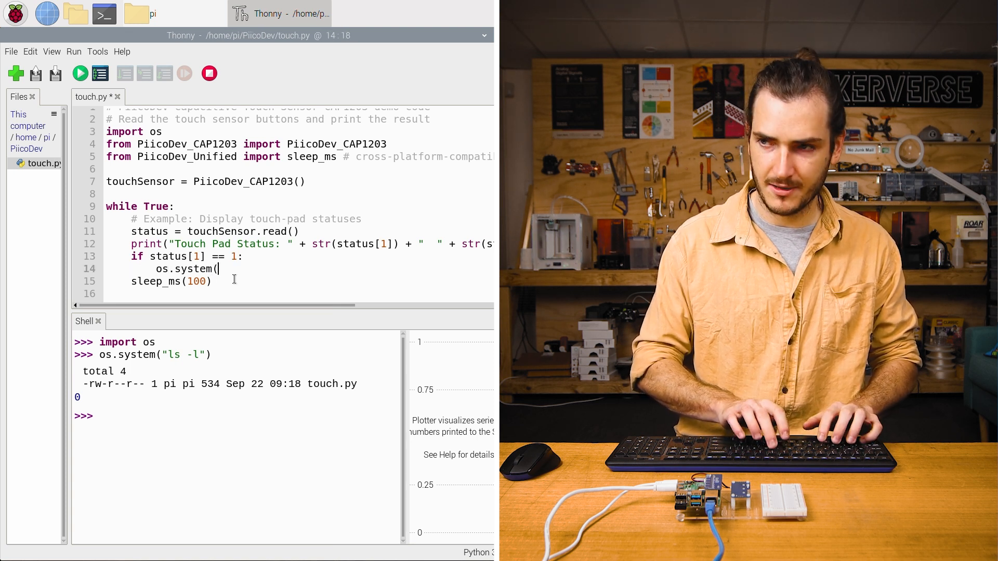
pyautogui.write('"ls -')
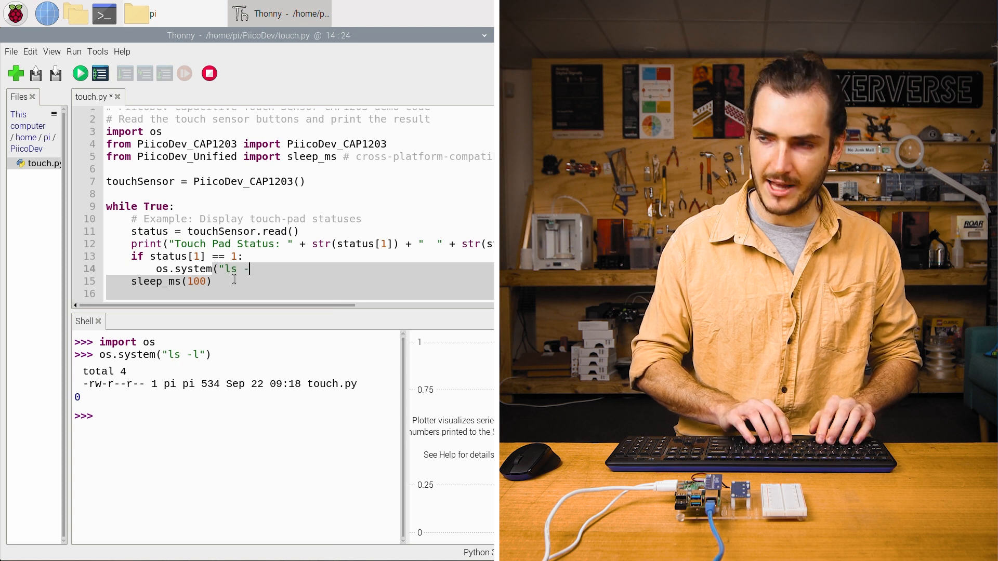
pyautogui.write('l")')
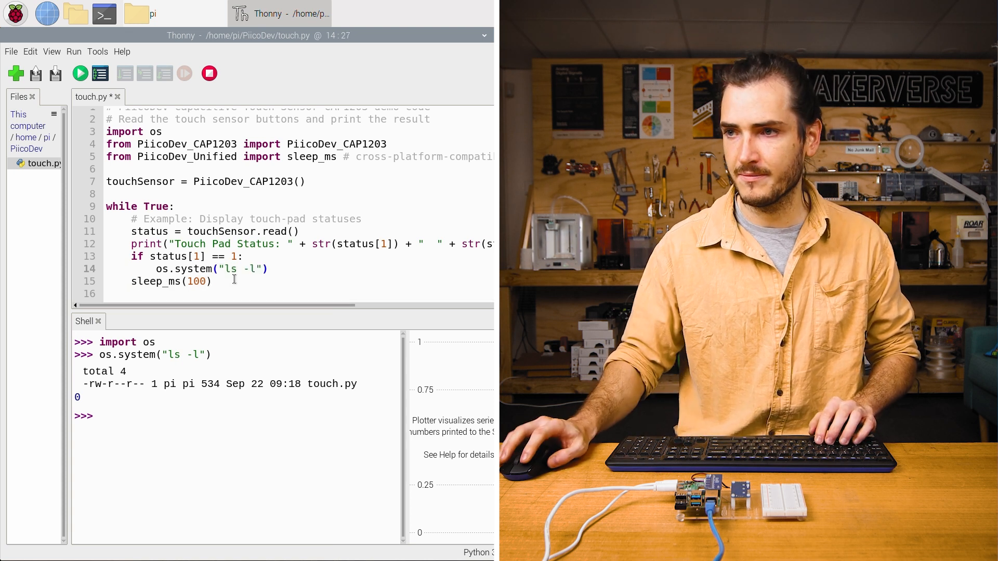